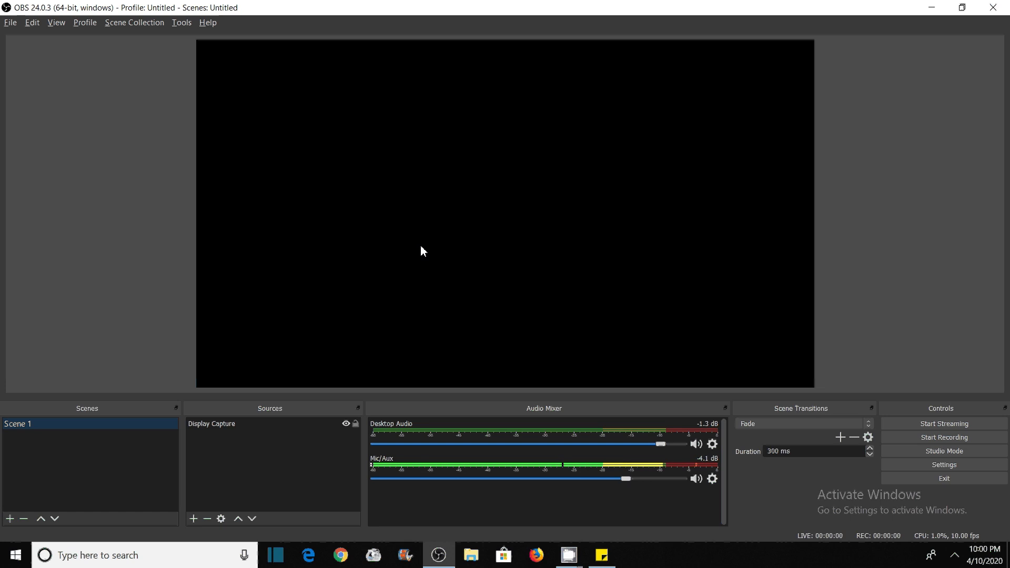
mouse_move(370, 272)
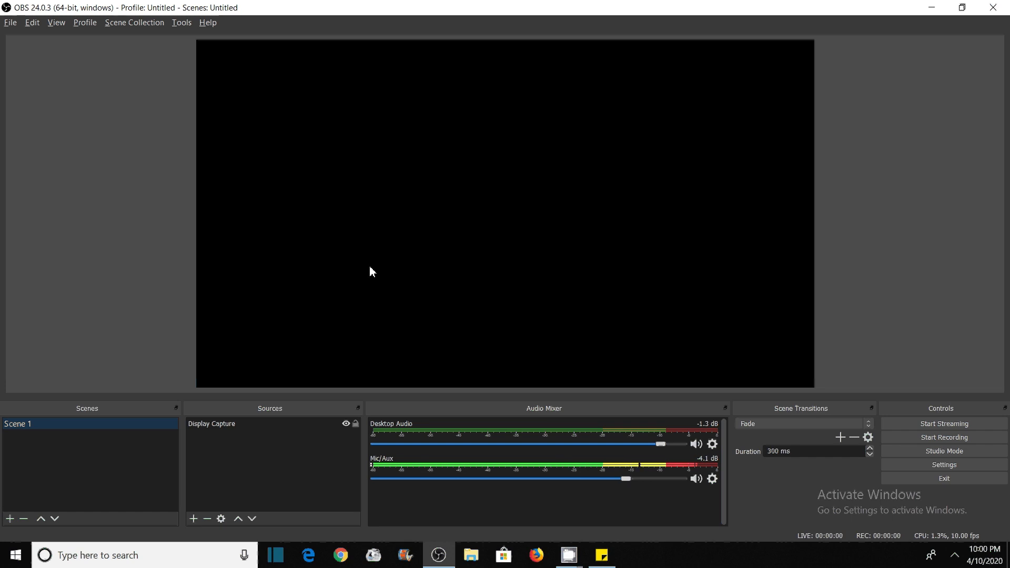
mouse_move(252, 375)
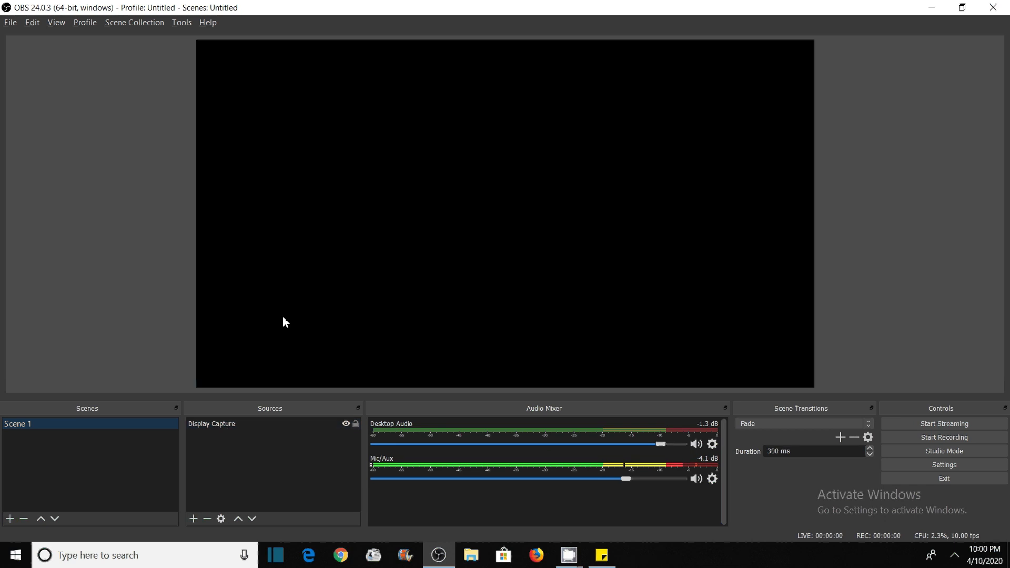
mouse_move(330, 258)
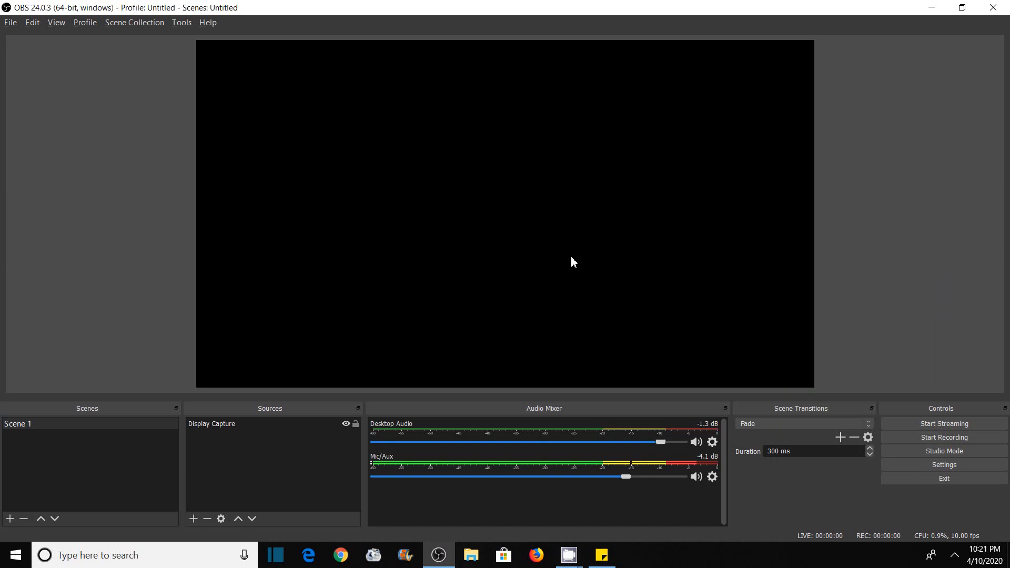
mouse_move(763, 82)
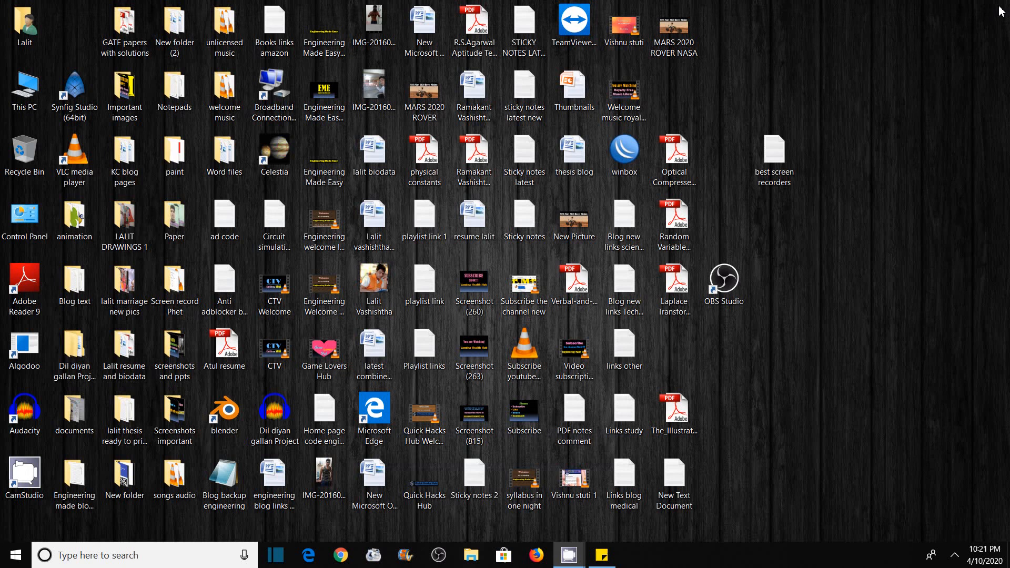
mouse_move(752, 259)
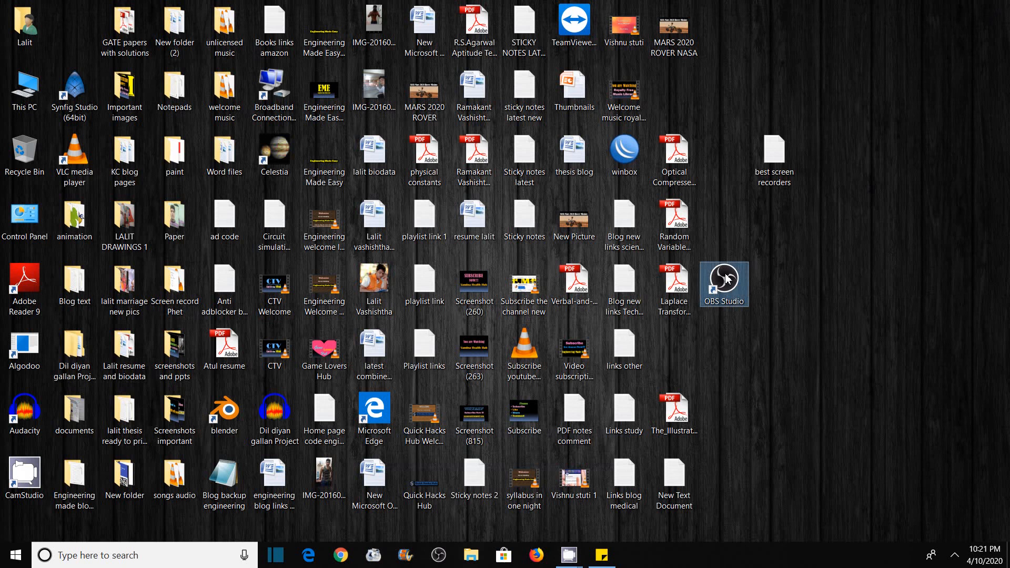
Relaunch OBS Studio from its desktop shortcut using Integrated graphics (default)
right_click(723, 285)
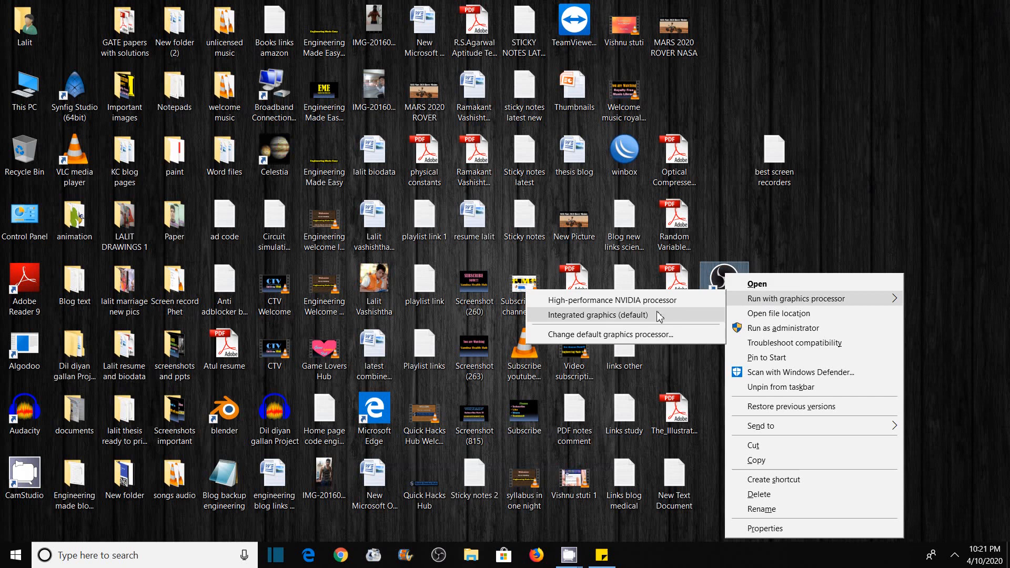
mouse_move(610, 320)
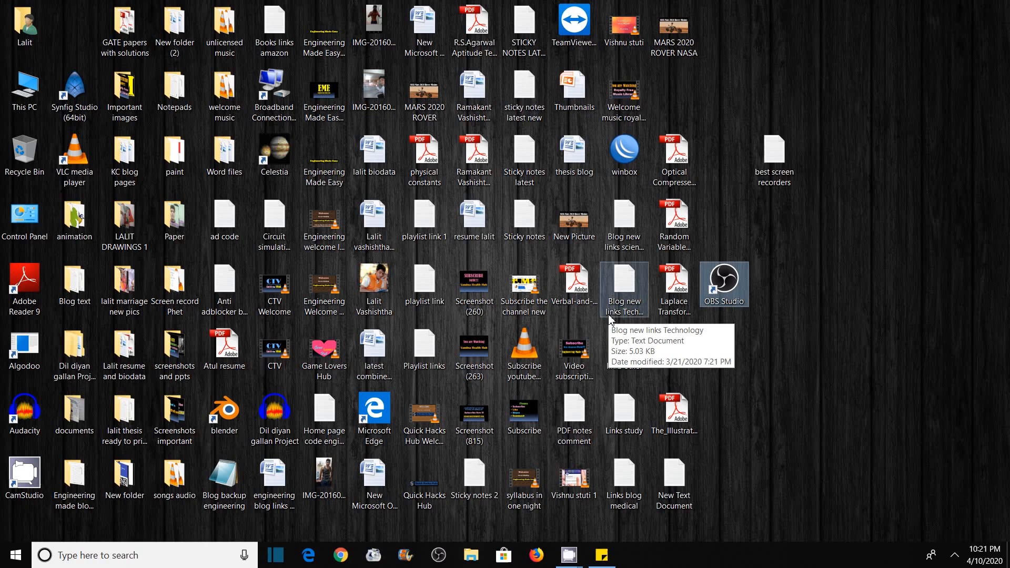
double_click(722, 285)
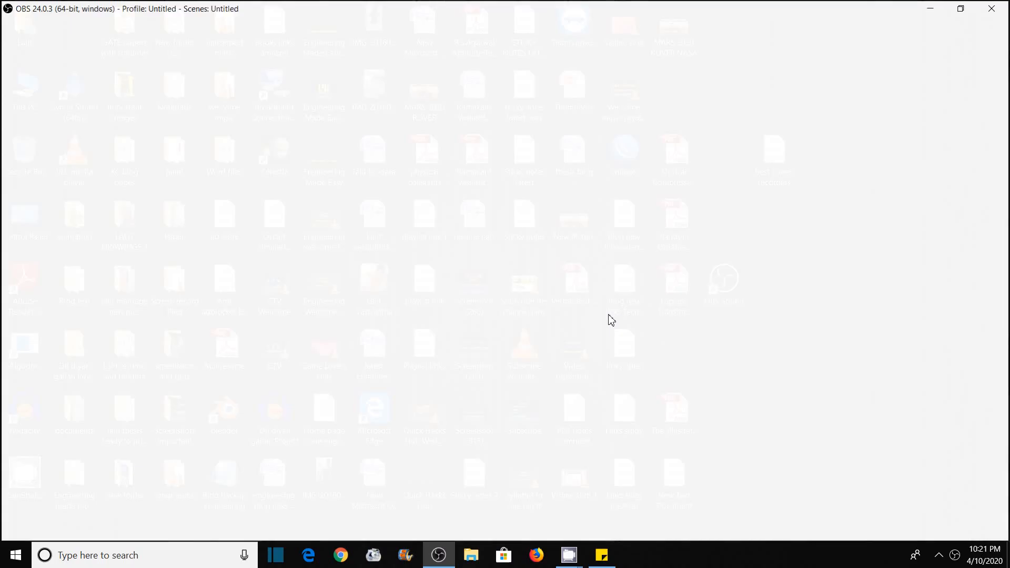